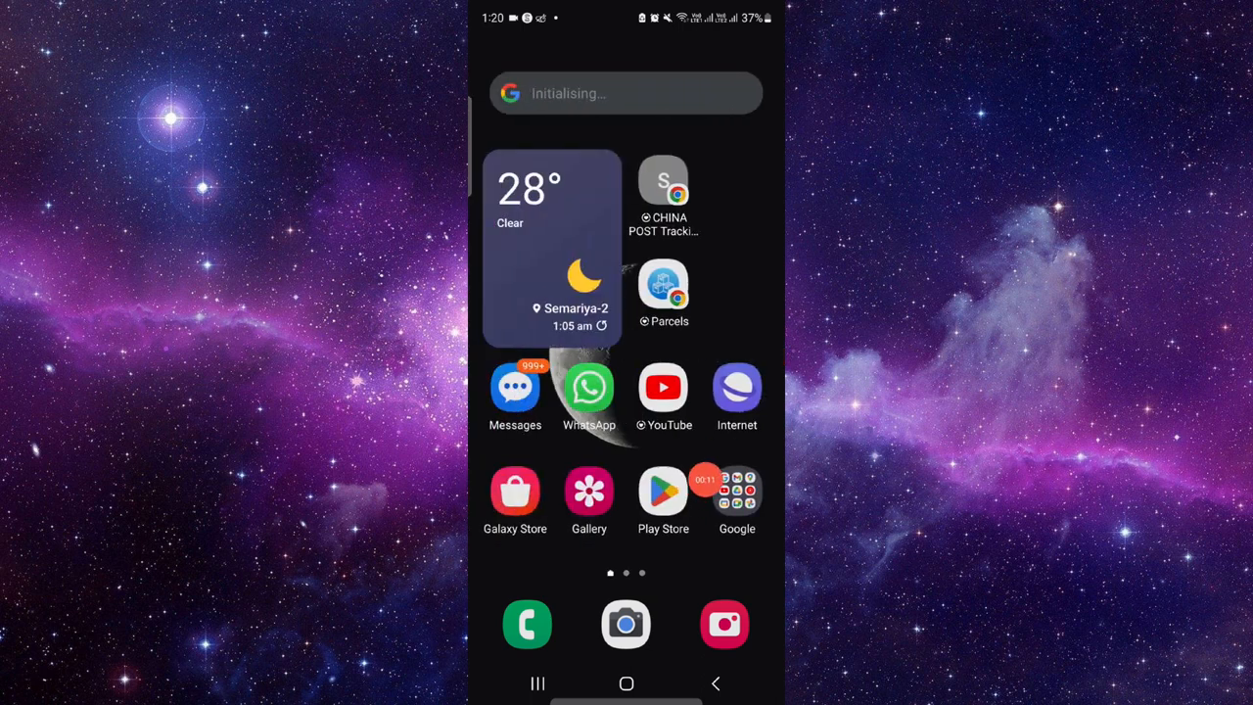
# Launch Google Play Store from the Android home screen.
pyautogui.click(662, 493)
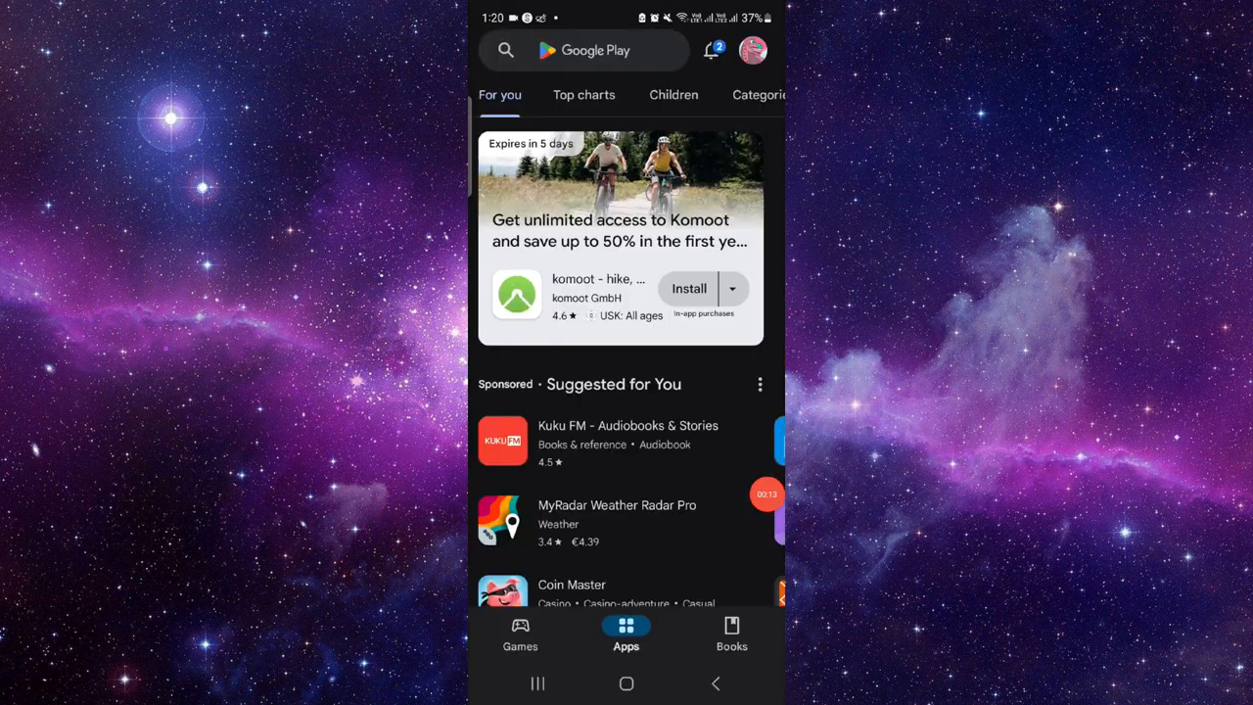
# Search the store for 'myvw app' and open the Volkswagen app's page.
pyautogui.click(584, 50)
pyautogui.write('myvw app')
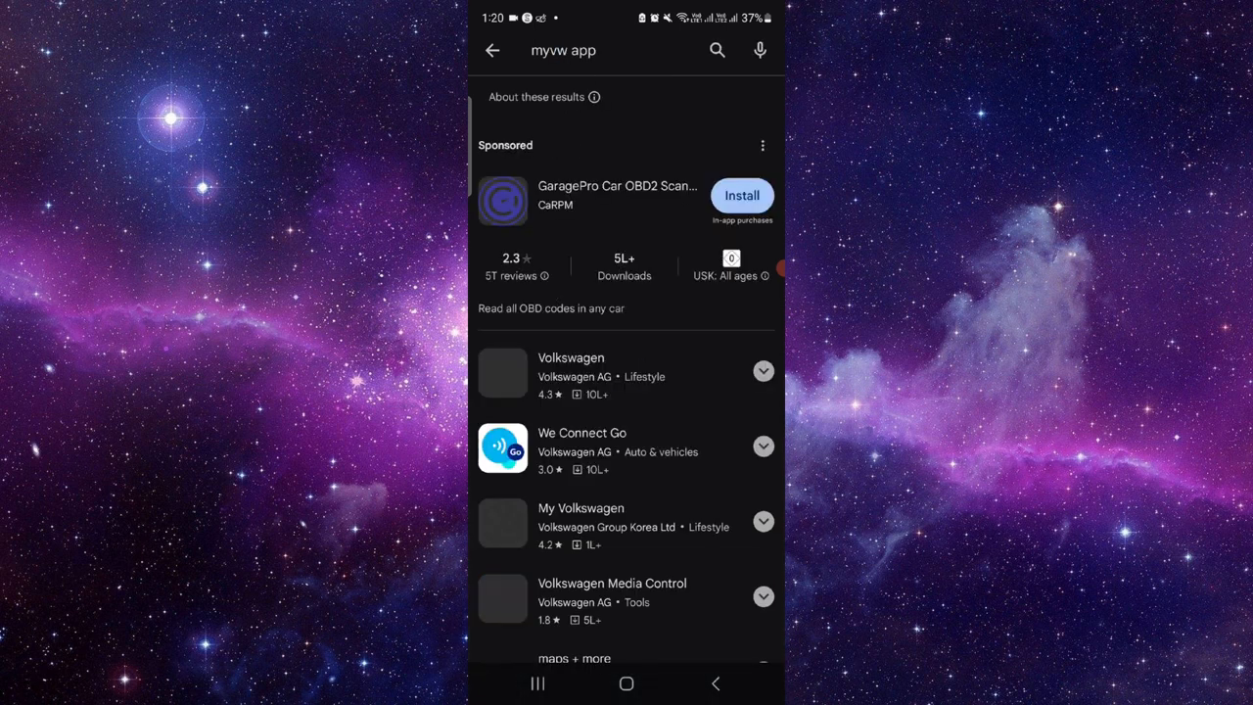
pyautogui.click(571, 376)
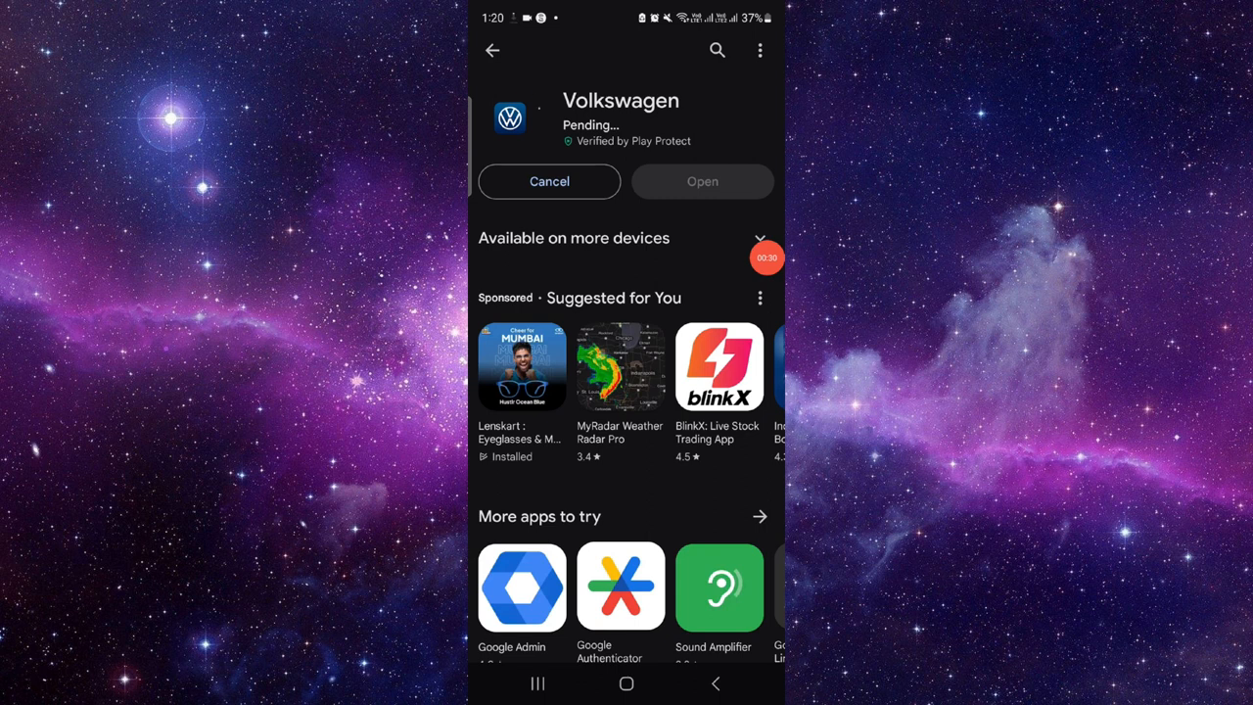
# Cancel the pending Volkswagen download and return to the home screen.
pyautogui.click(549, 181)
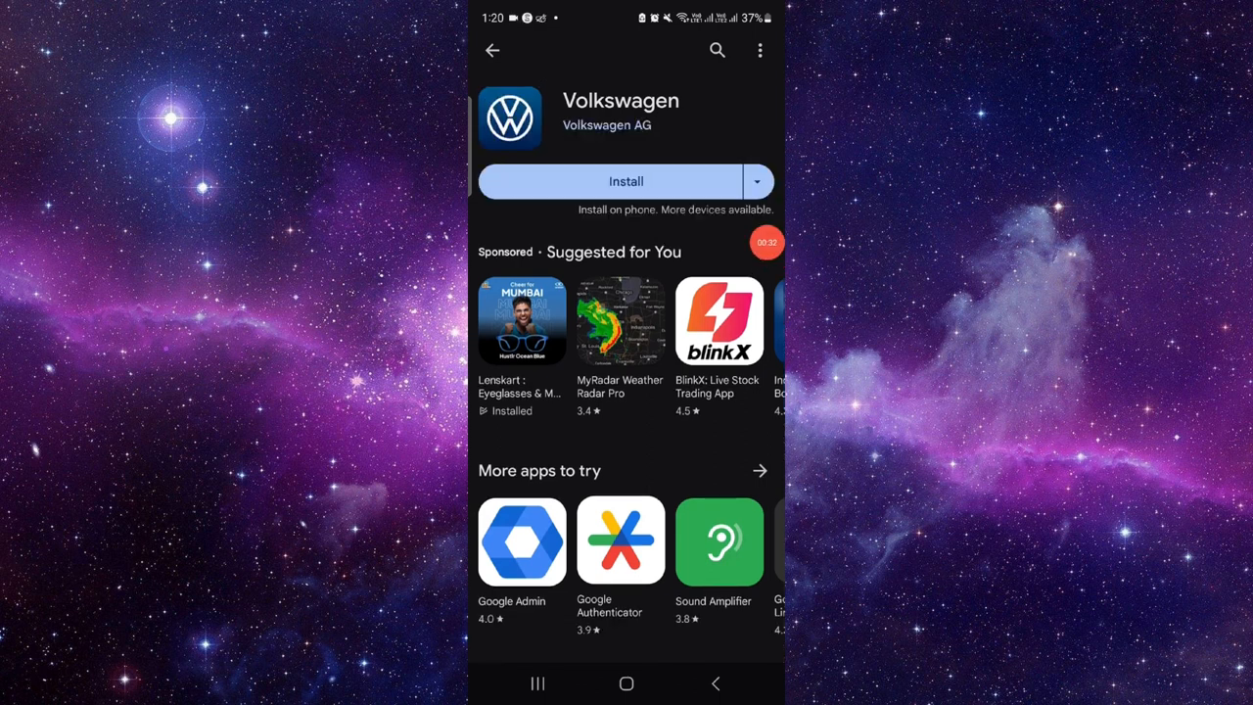
pyautogui.click(627, 683)
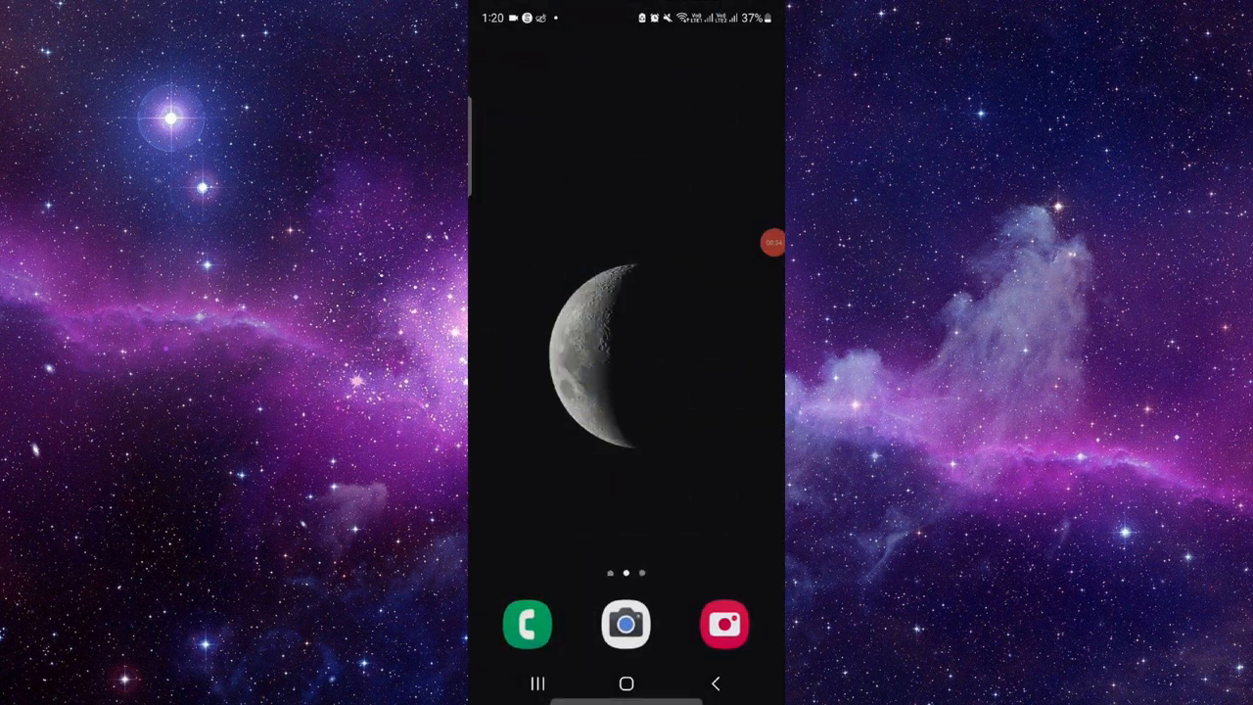